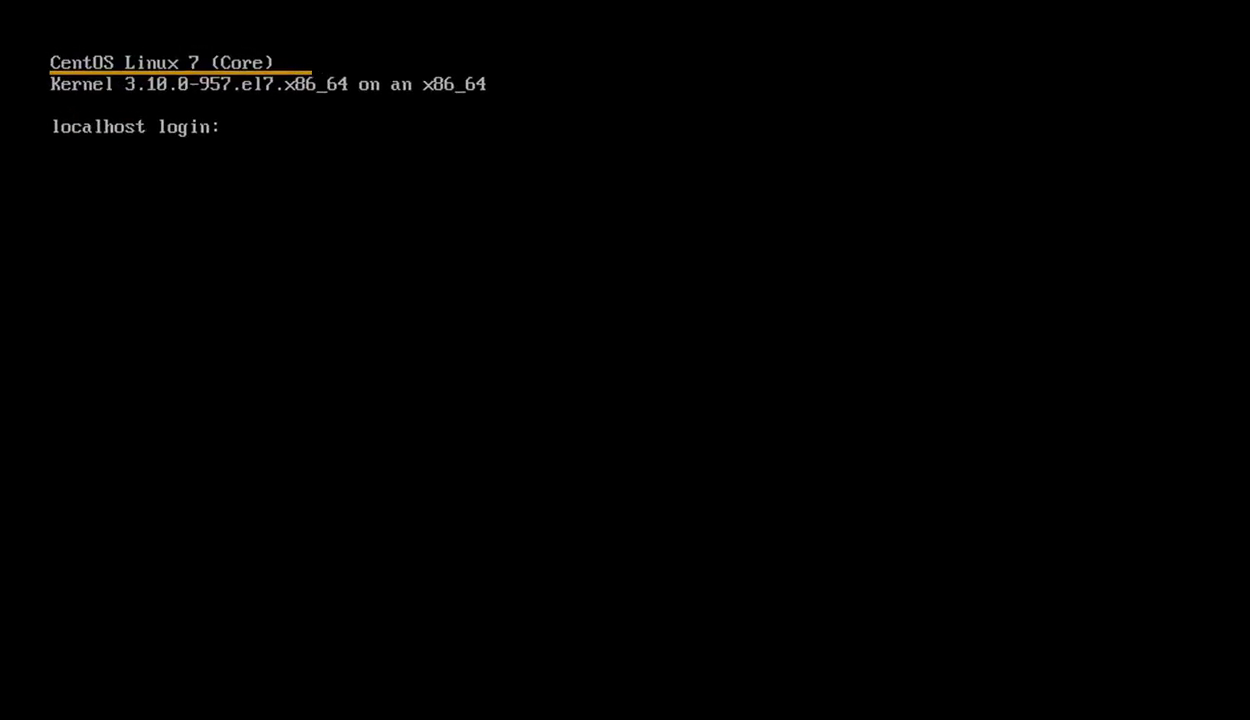
# - Log in as root at the console login prompt
pyautogui.write('root')
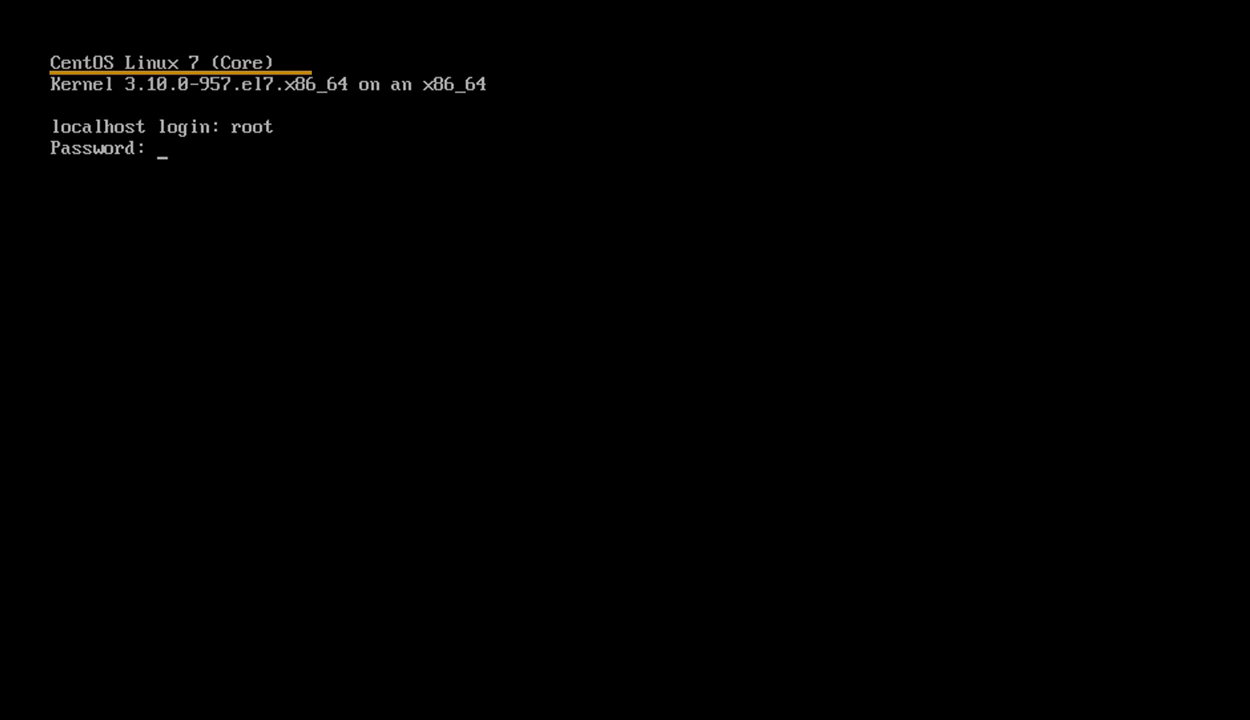
pyautogui.press('Enter')
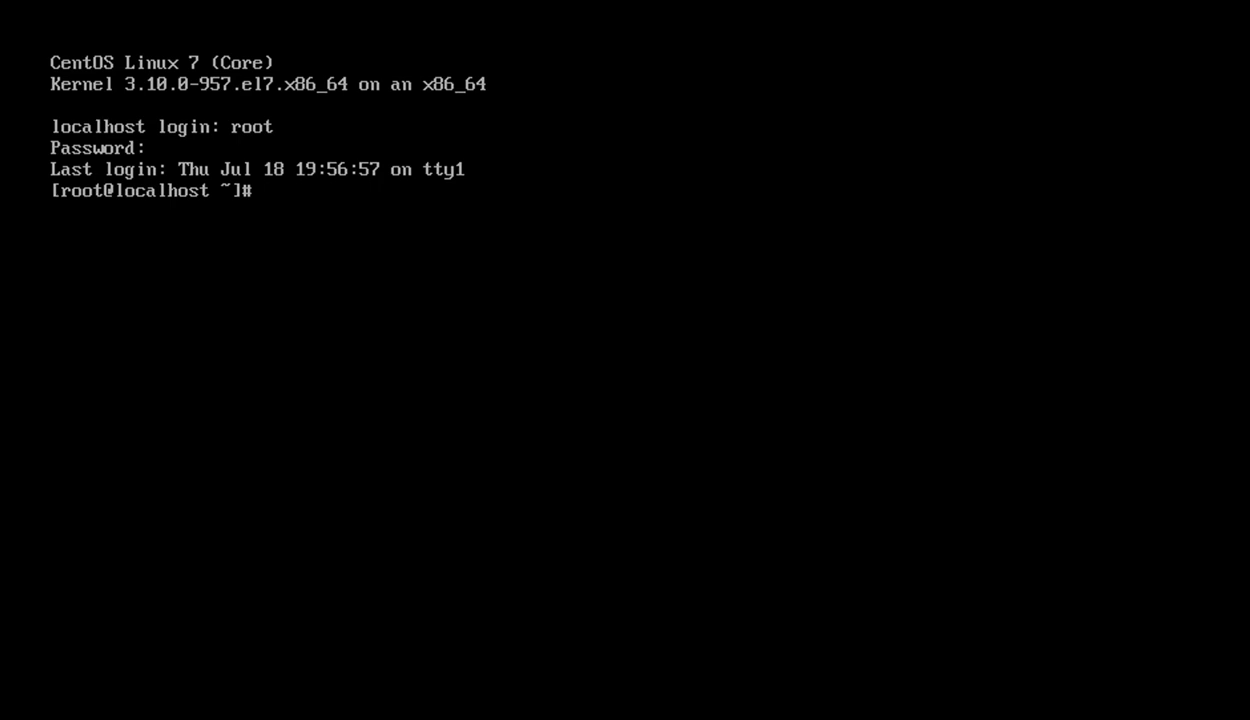
# - Run uname -a to print the kernel and architecture details
pyautogui.write('uname -a')
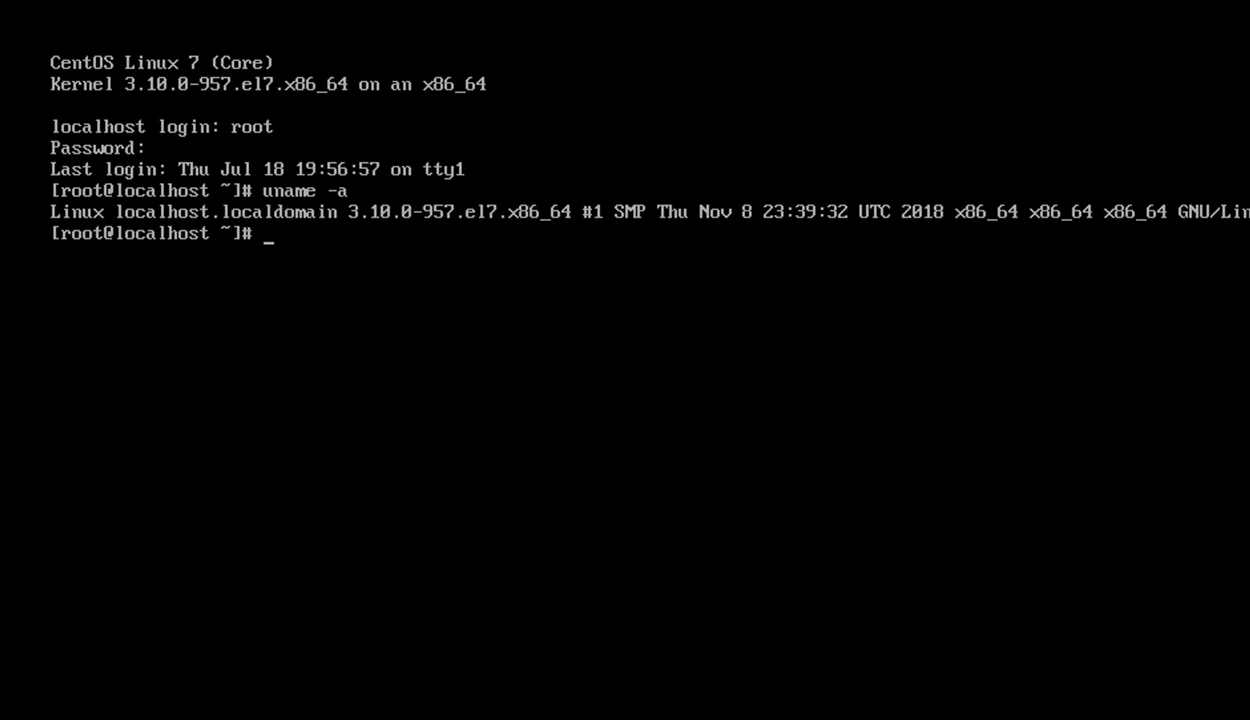
pyautogui.write('y')
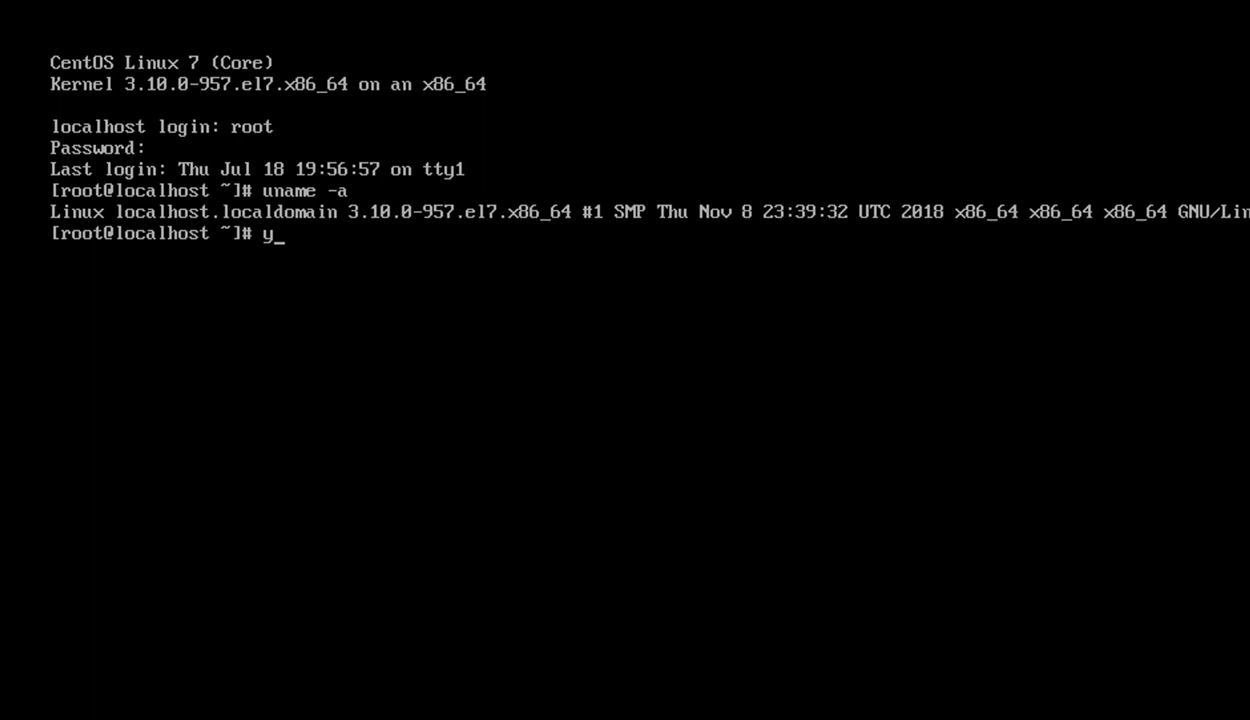
# - Run yum update, hit the 'Cannot find a valid baseurl' error, and clear the screen
pyautogui.write('um up')
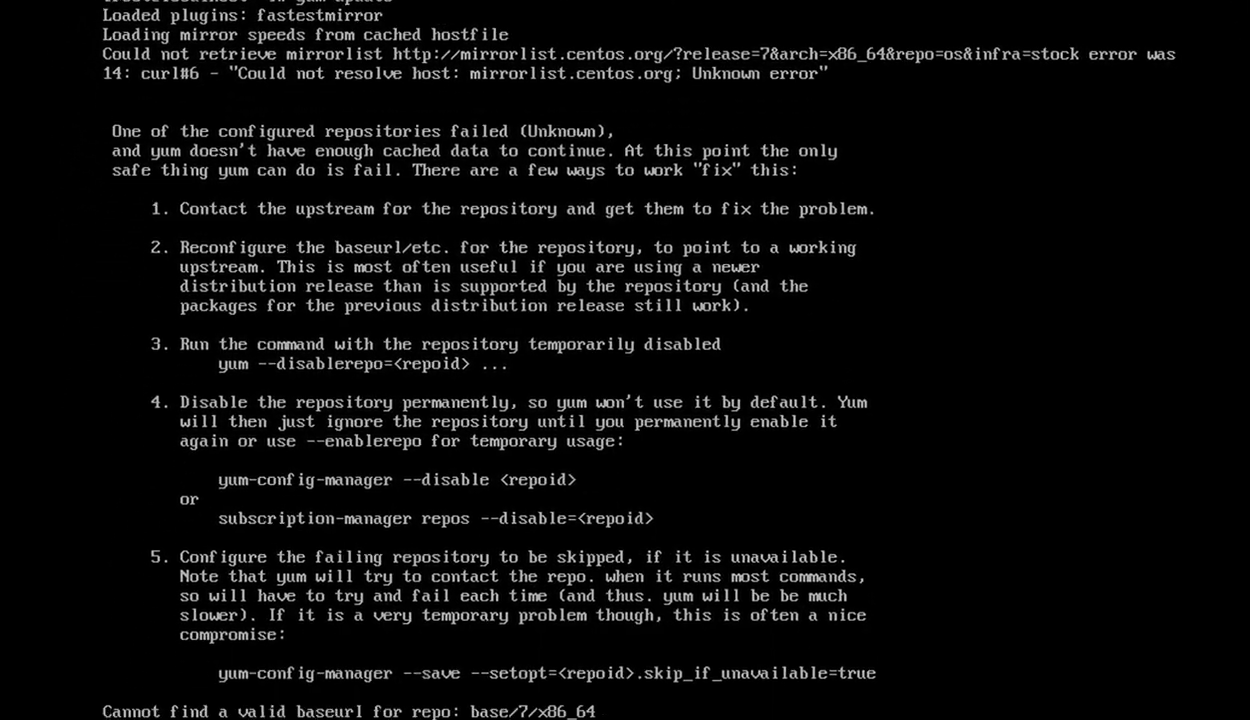
pyautogui.scroll(-3)
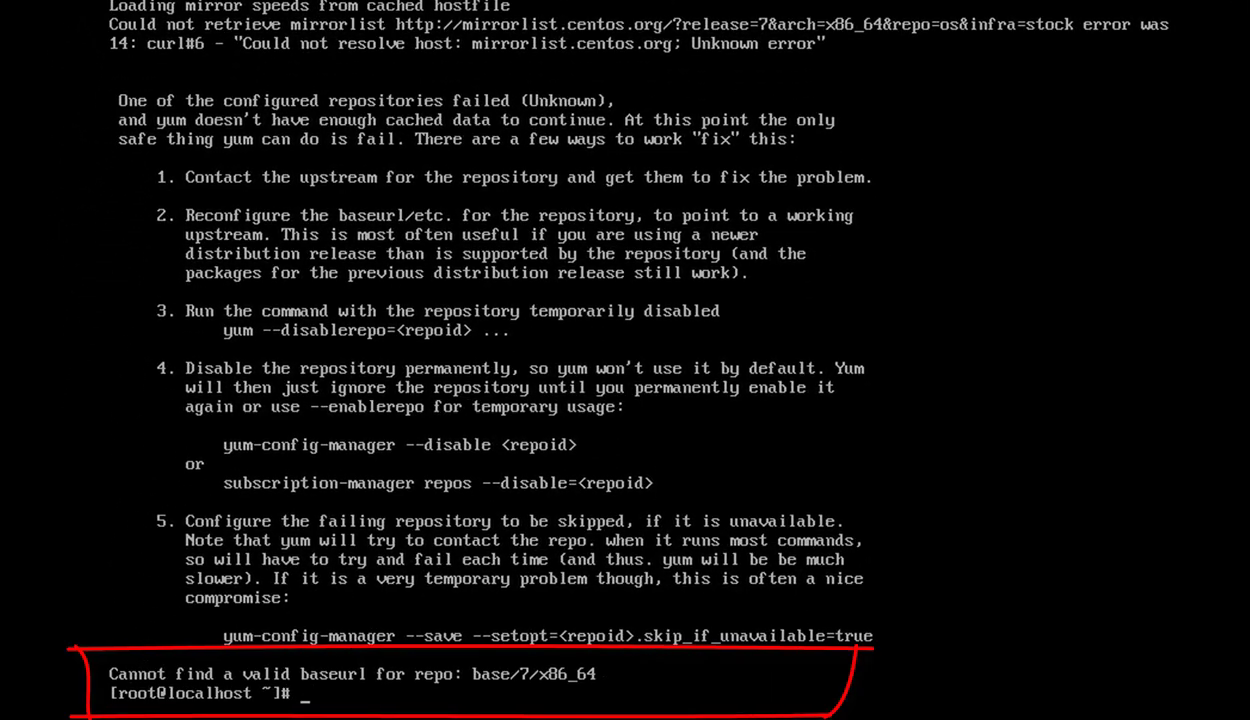
pyautogui.write('cl')
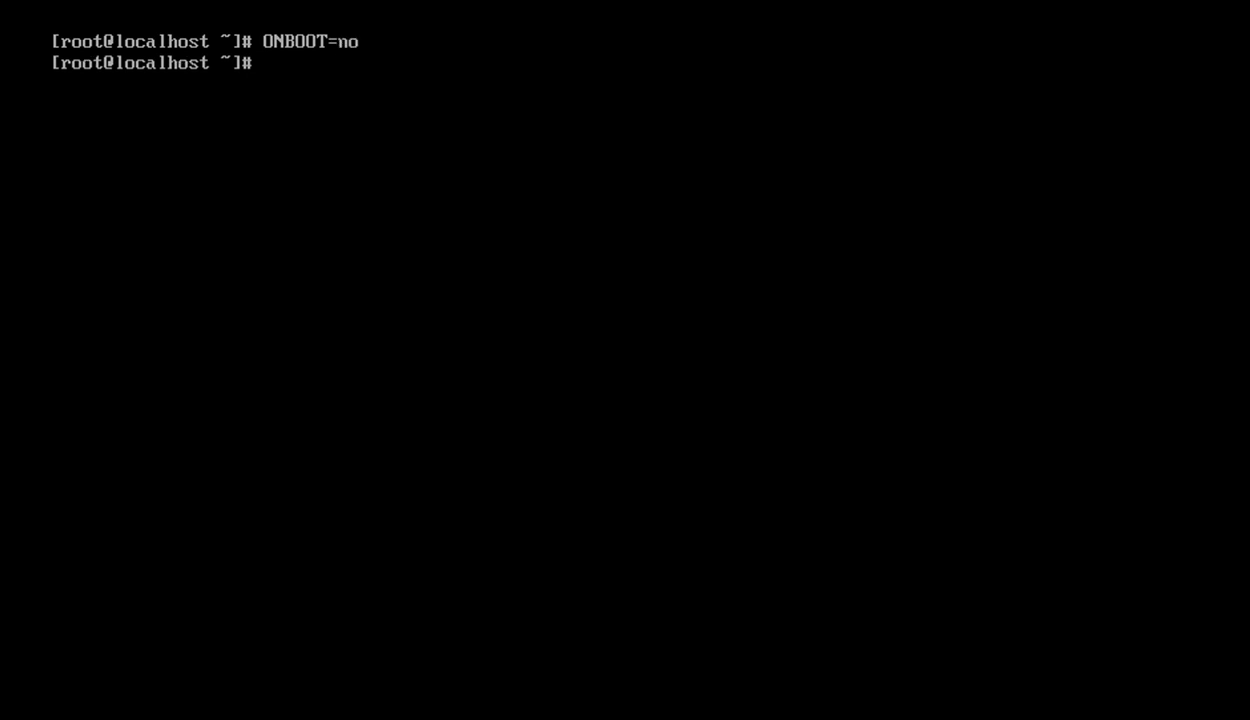
# - Run dhclient to obtain a DHCP network address so mirrors are reachable
pyautogui.write('dh')
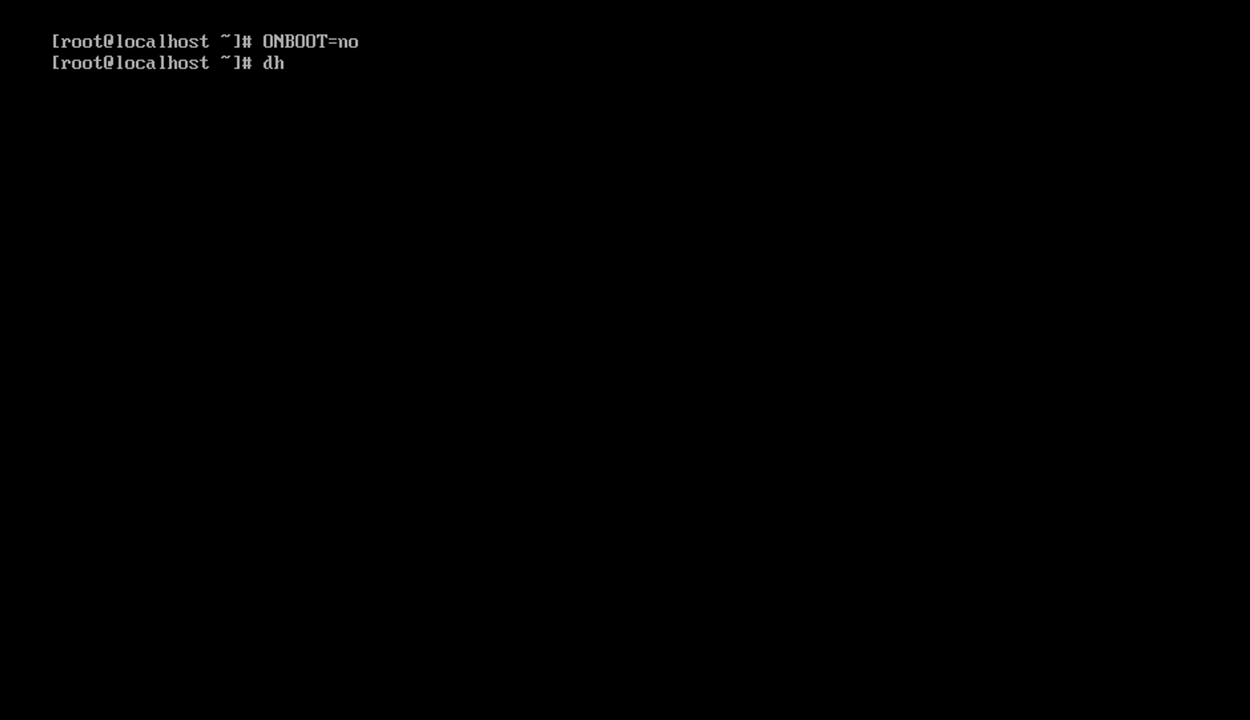
pyautogui.write('client')
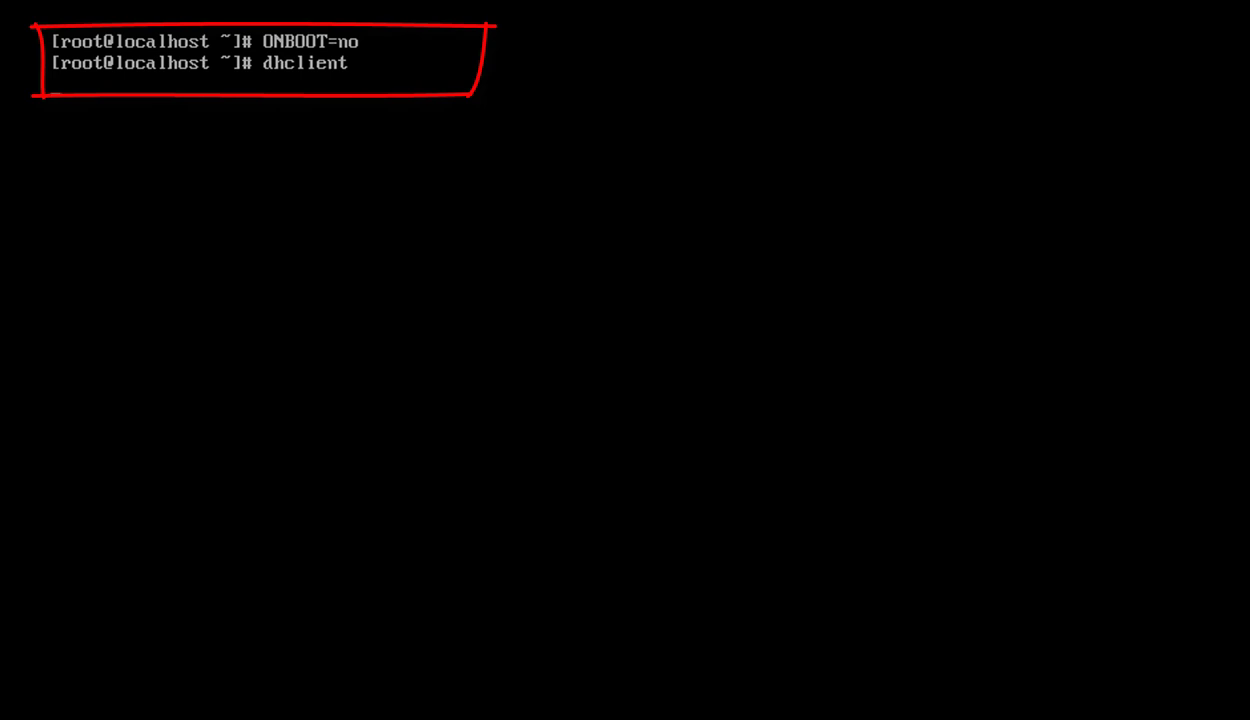
pyautogui.press('Return')
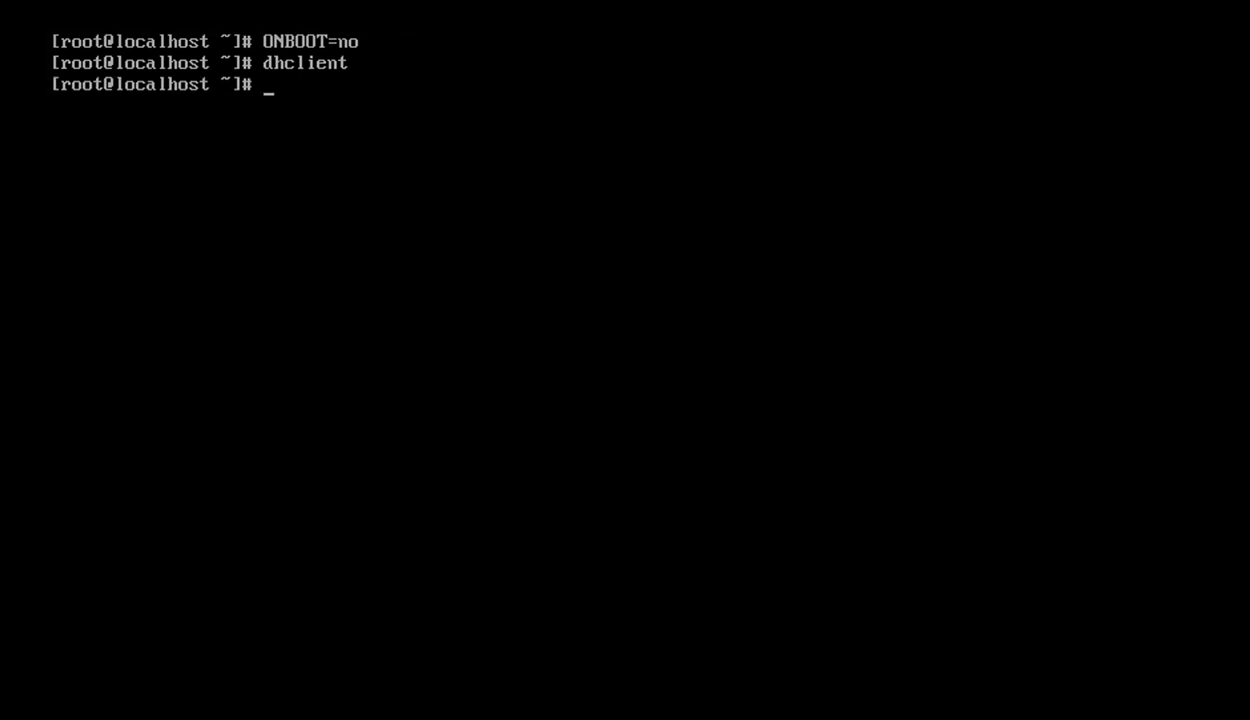
pyautogui.write('yu')
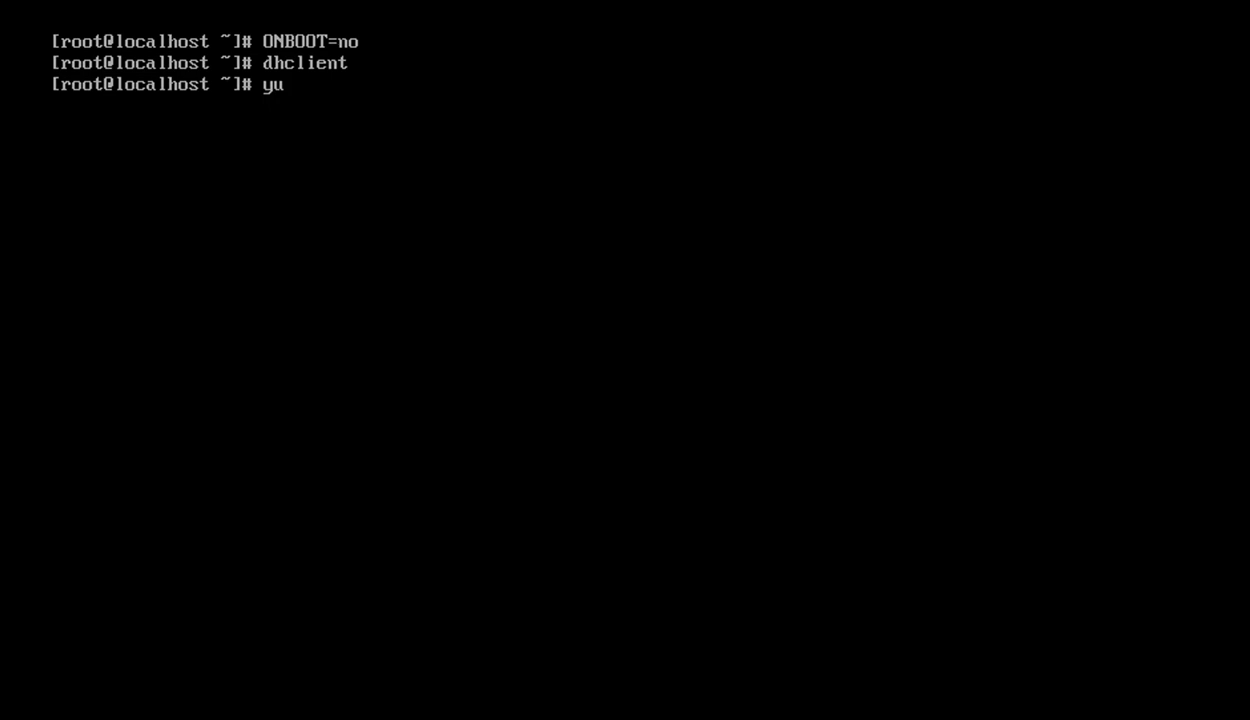
# - Run yum update again so it loads plugins and mirror speeds successfully
pyautogui.write('m update')
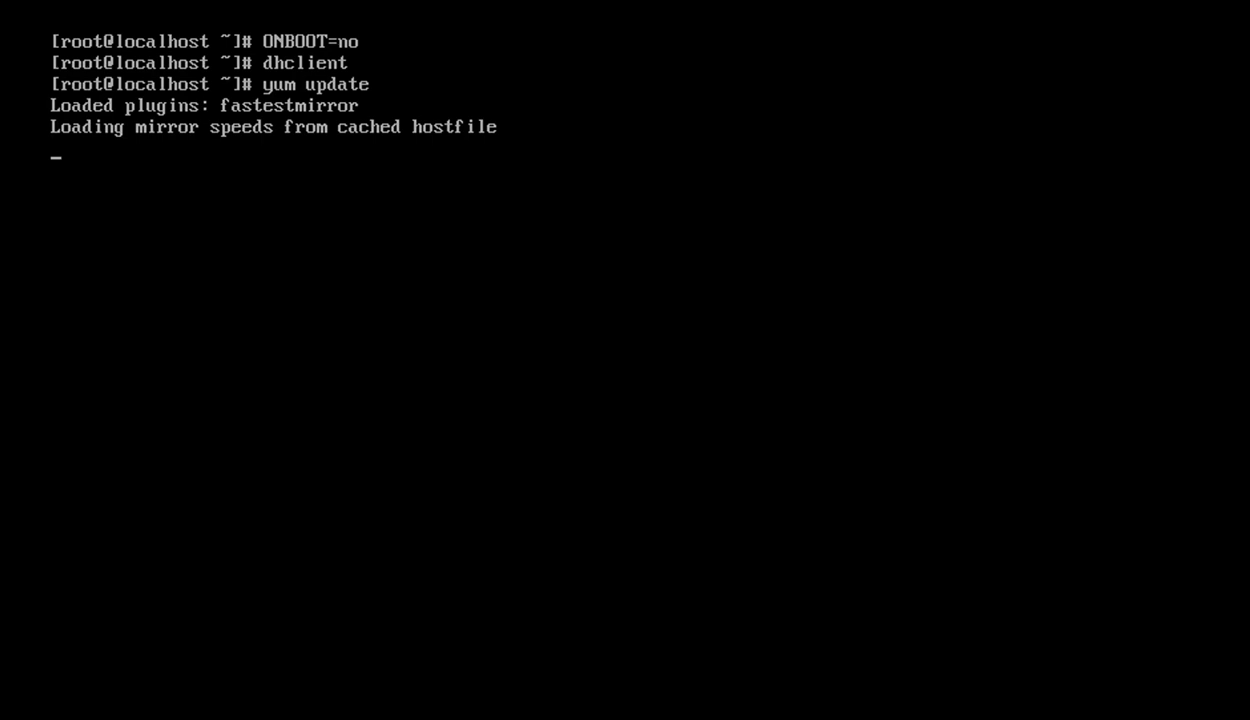
pyautogui.moveTo(432, 320); pyautogui.dragTo(742, 236)
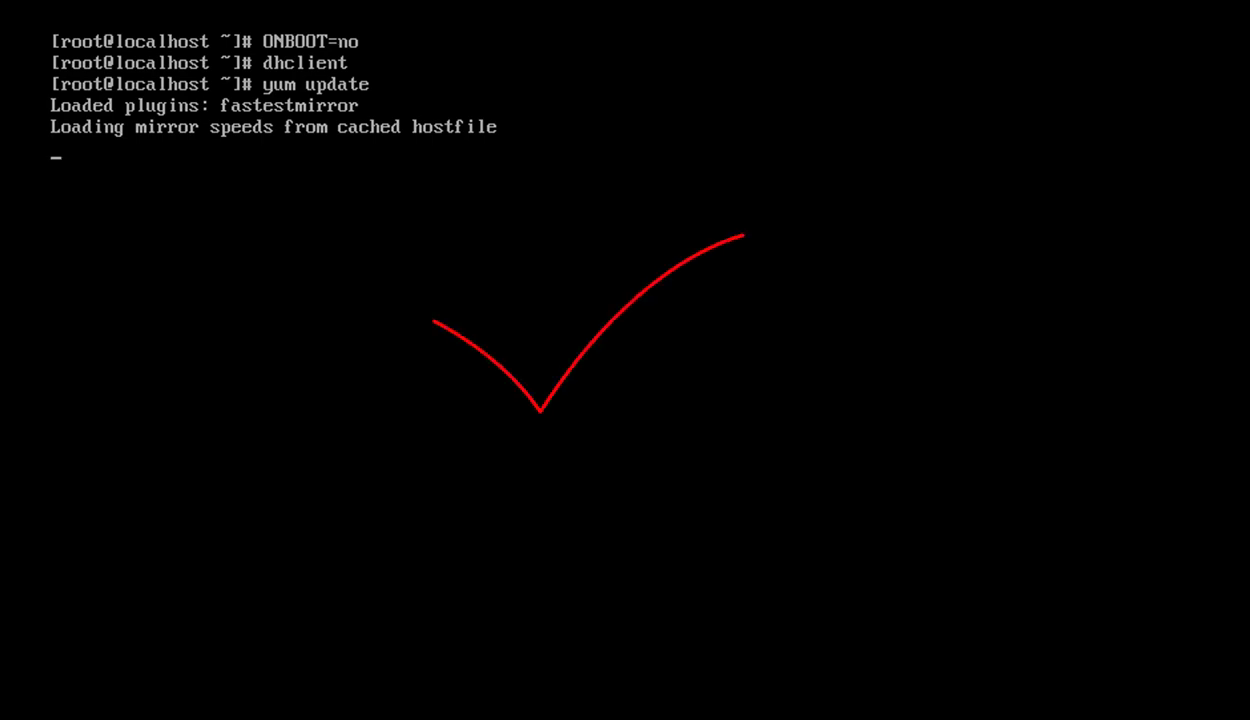